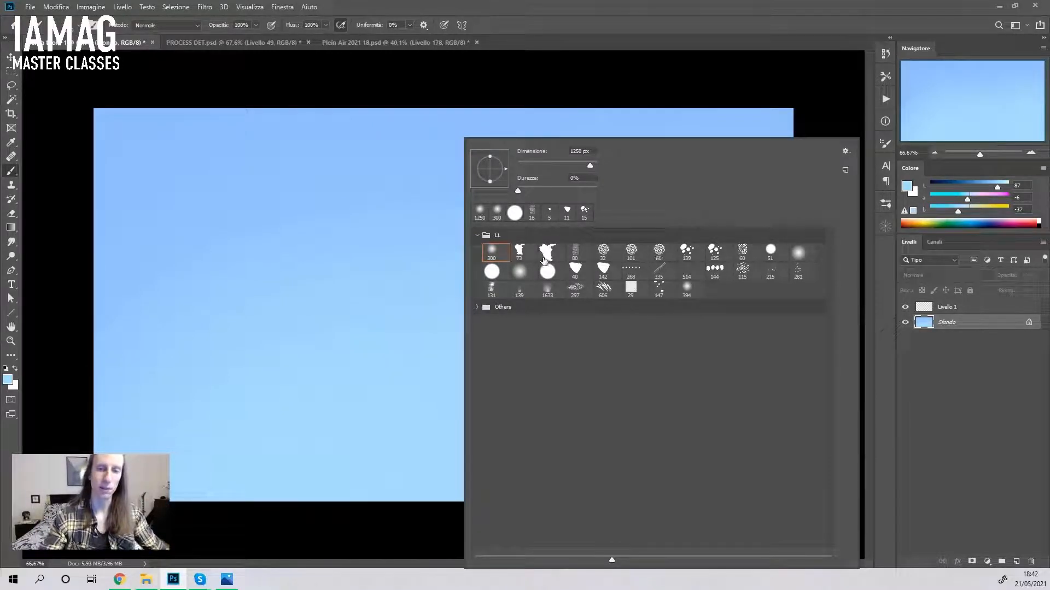
Step: Pick the cloud-shaped brush preset for painting clouds on the empty layer
click(519, 251)
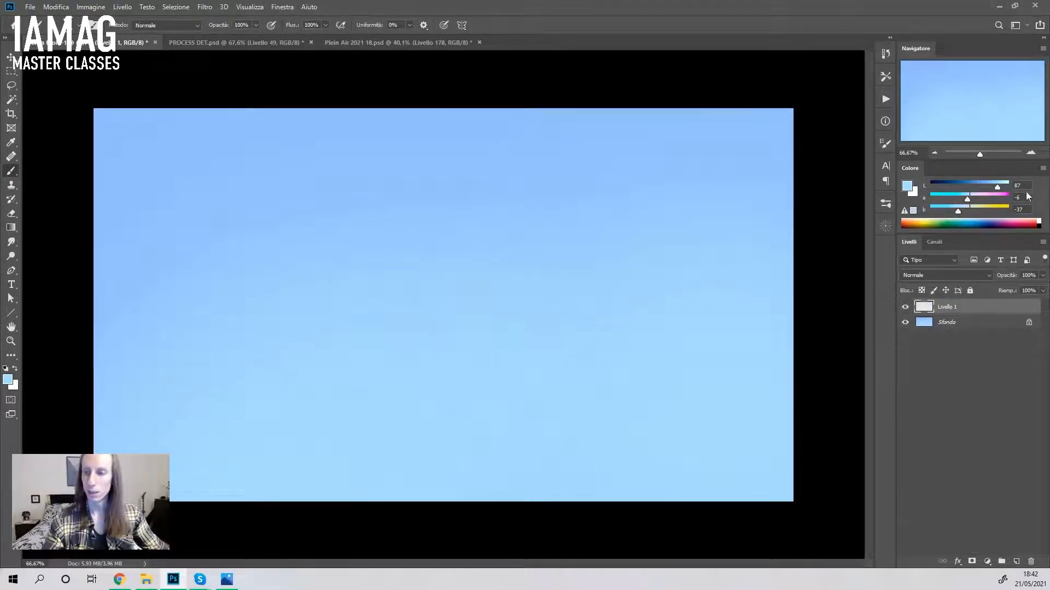
Step: Paint white cloud masses and puffs across the middle of the blue sky
drag(996, 185, 1007, 186)
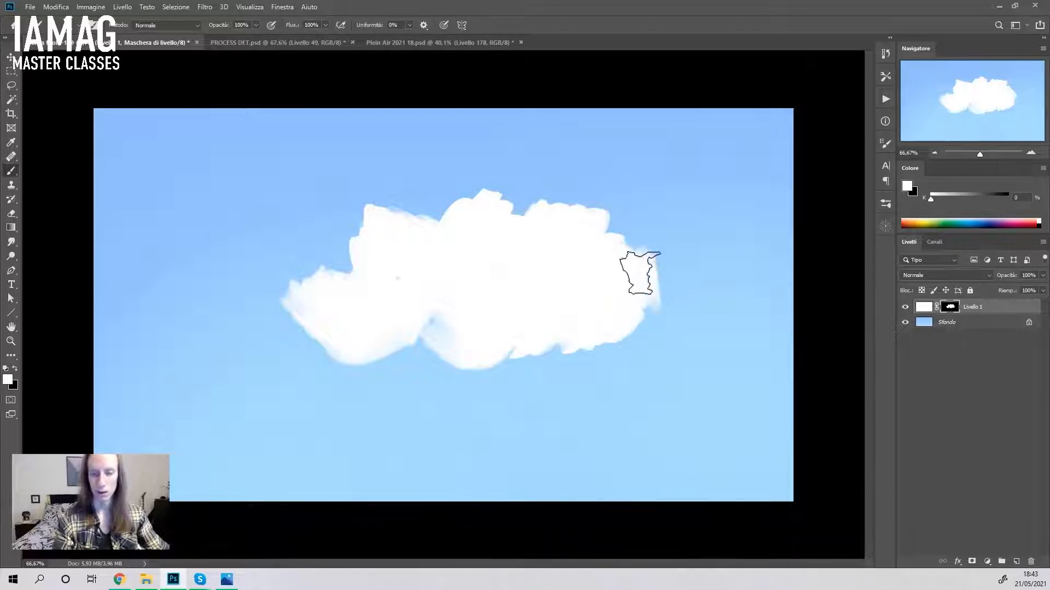
drag(639, 272, 419, 324)
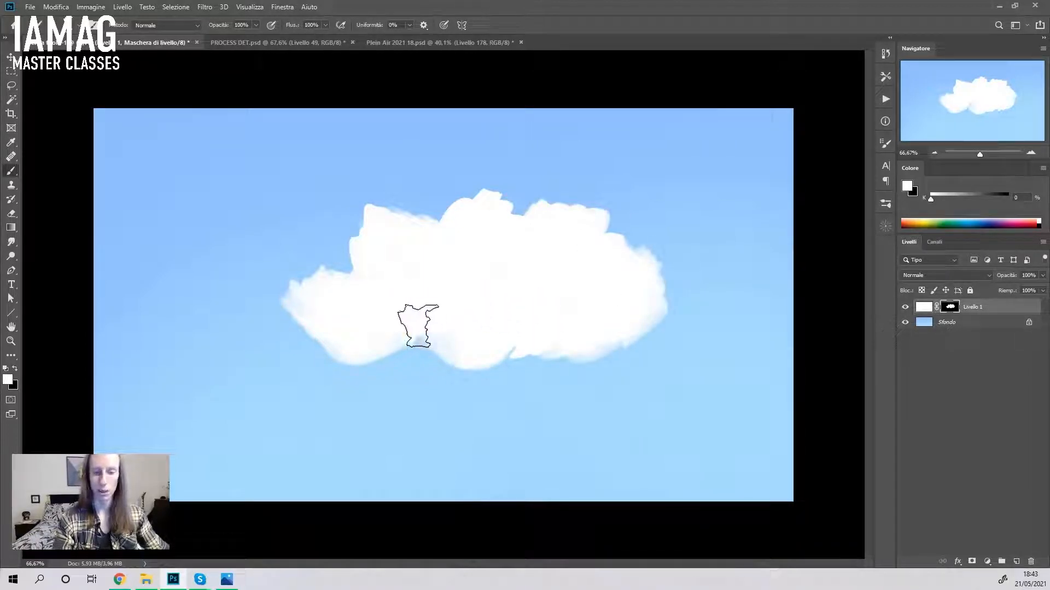
drag(418, 325, 334, 277)
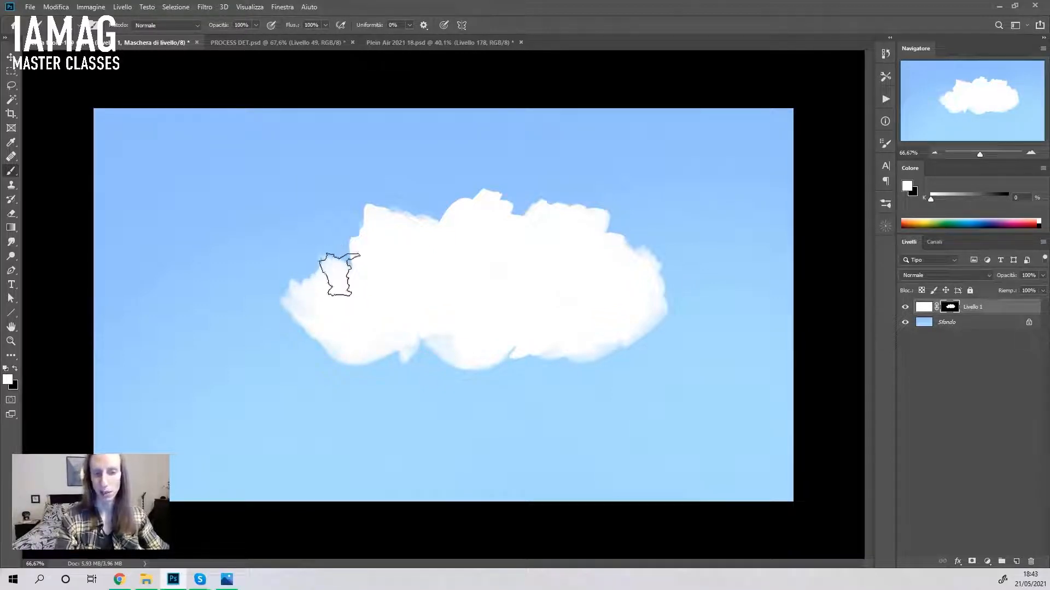
drag(338, 274, 414, 313)
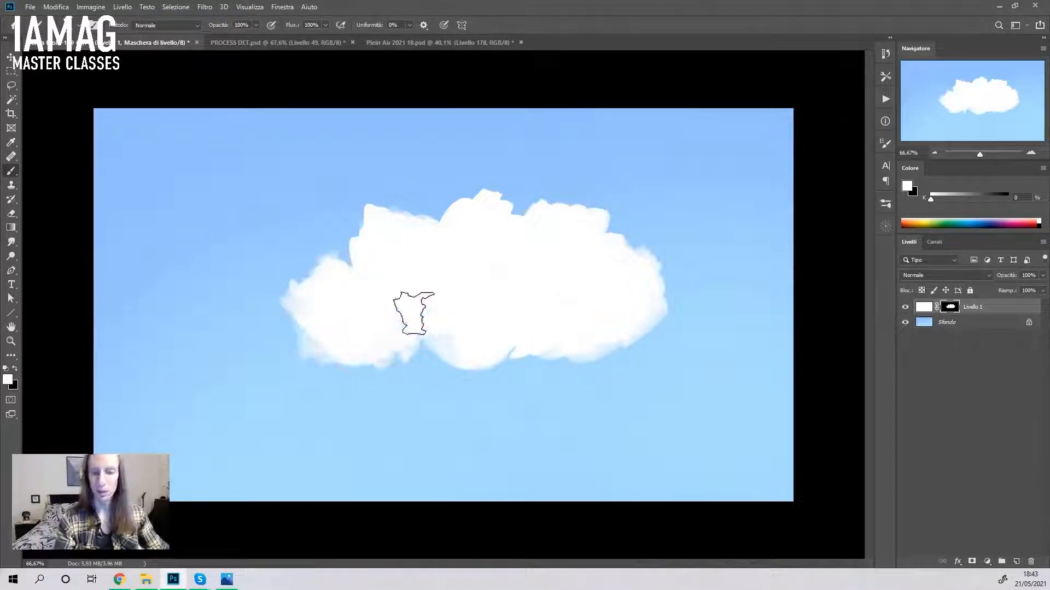
drag(414, 313, 542, 249)
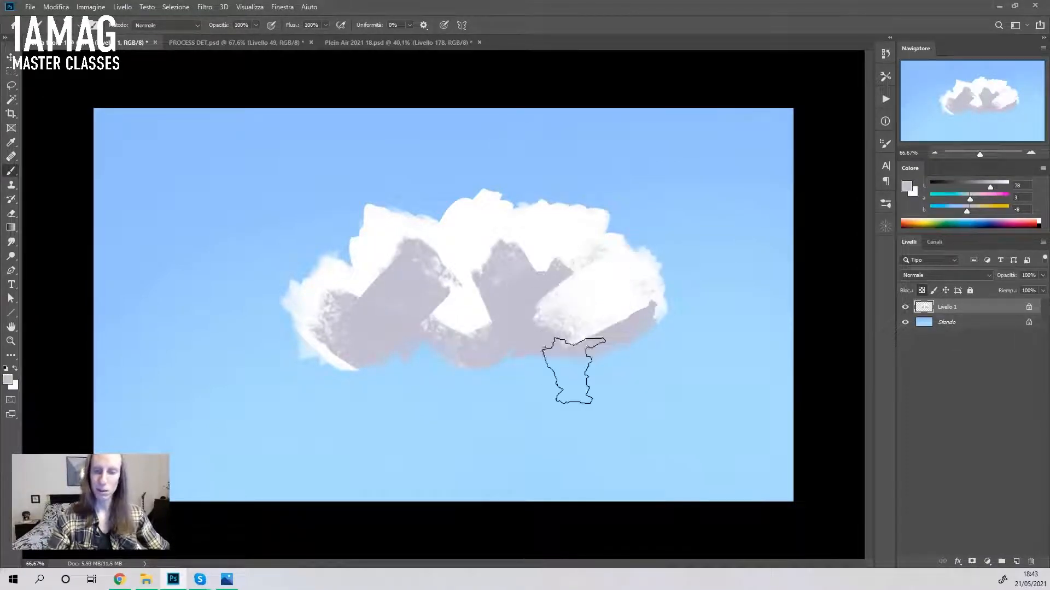
Step: Paint light grey shading under the cloud's clumps and add texture to the right clump
drag(572, 372, 536, 281)
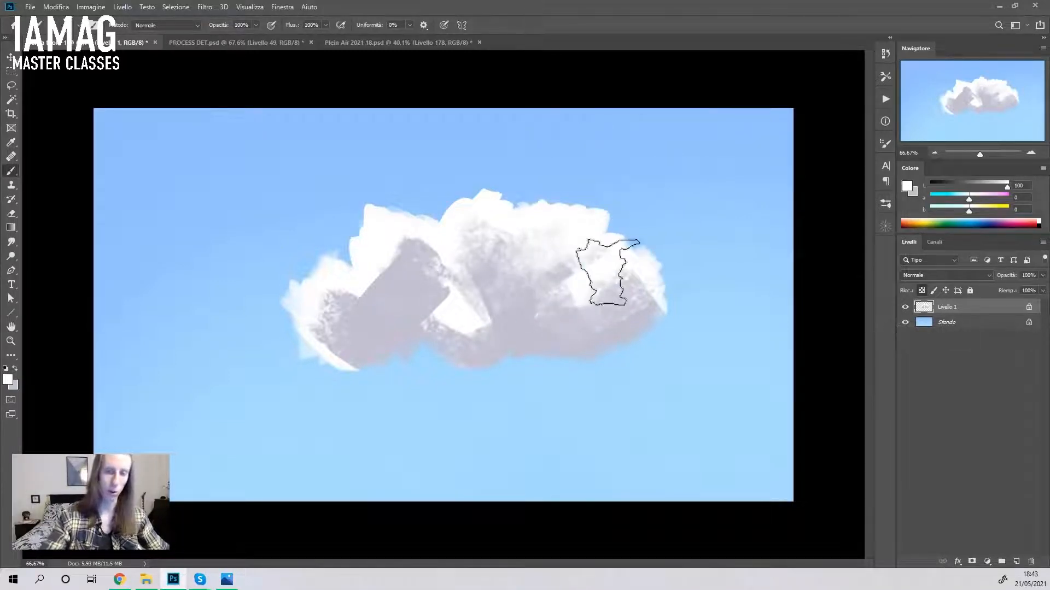
drag(609, 271, 536, 235)
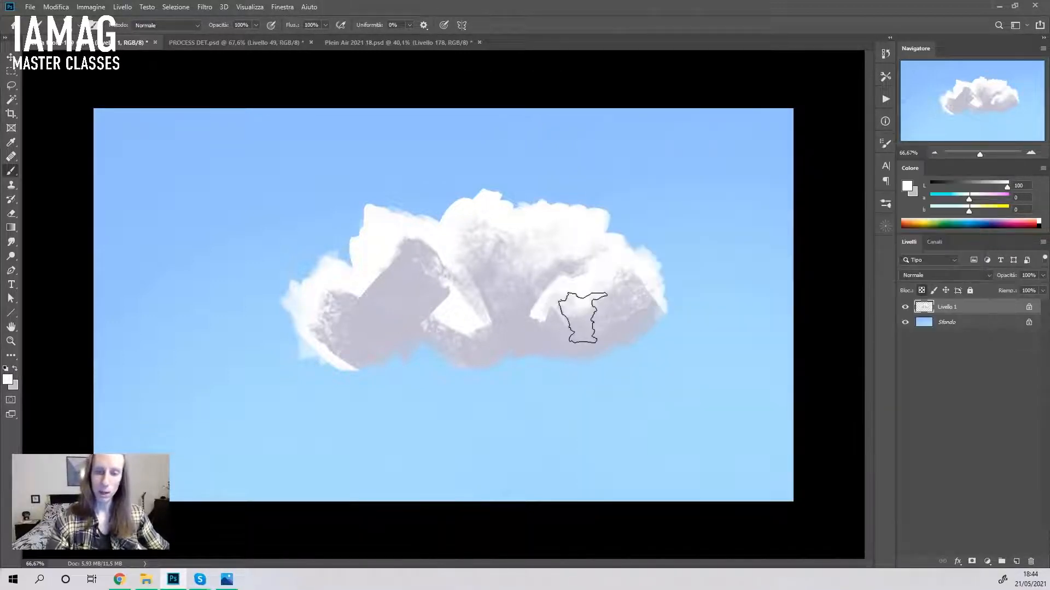
Step: Paint white highlights over the right and left grey clumps
drag(582, 318, 415, 257)
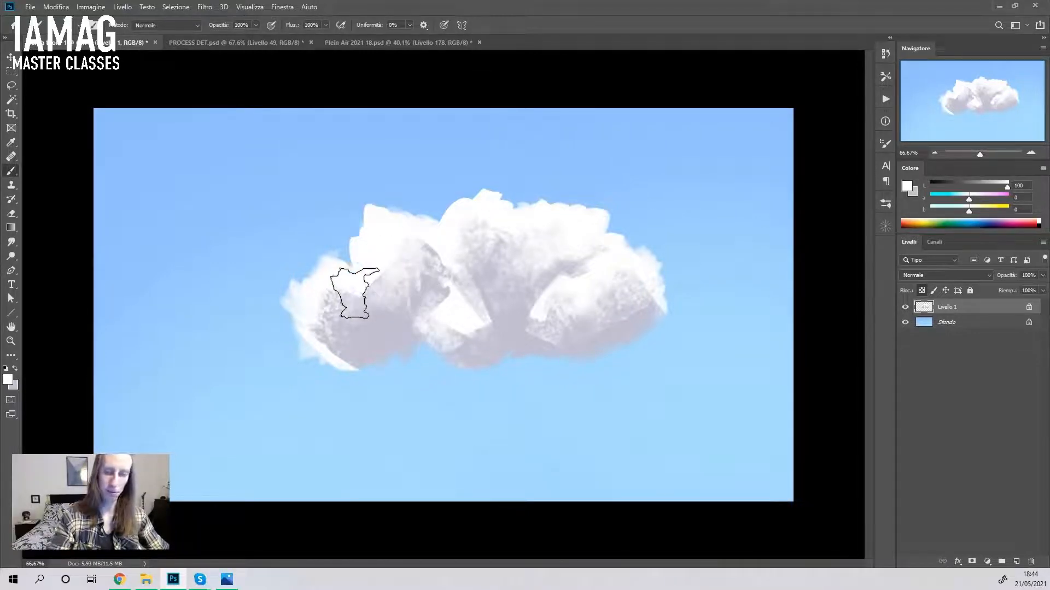
drag(355, 292, 430, 372)
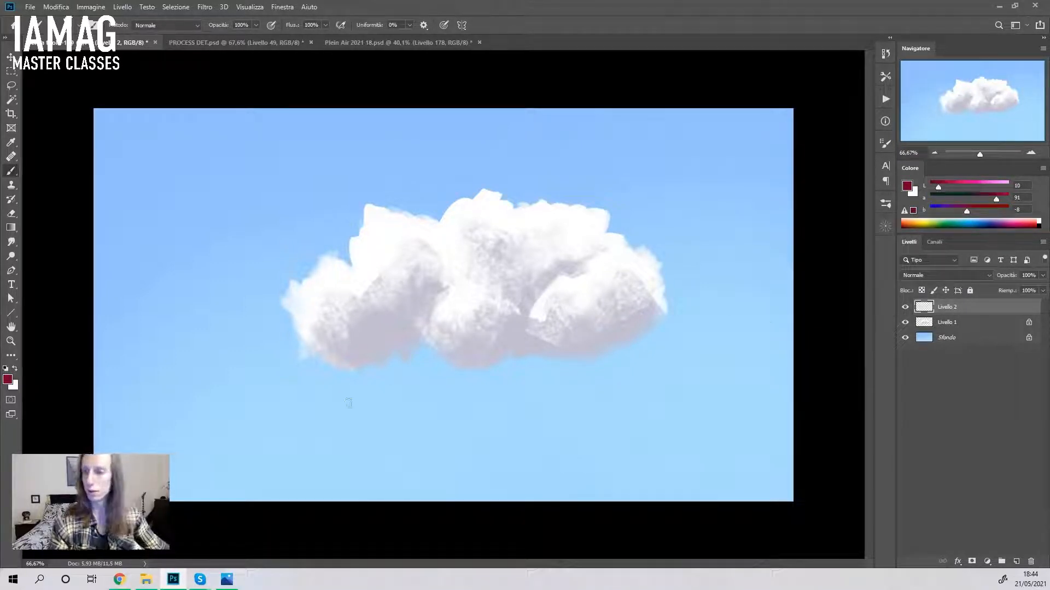
Step: Paint a stroke on the new layer, then choose the cloud-shaped brush tip
drag(297, 278, 307, 354)
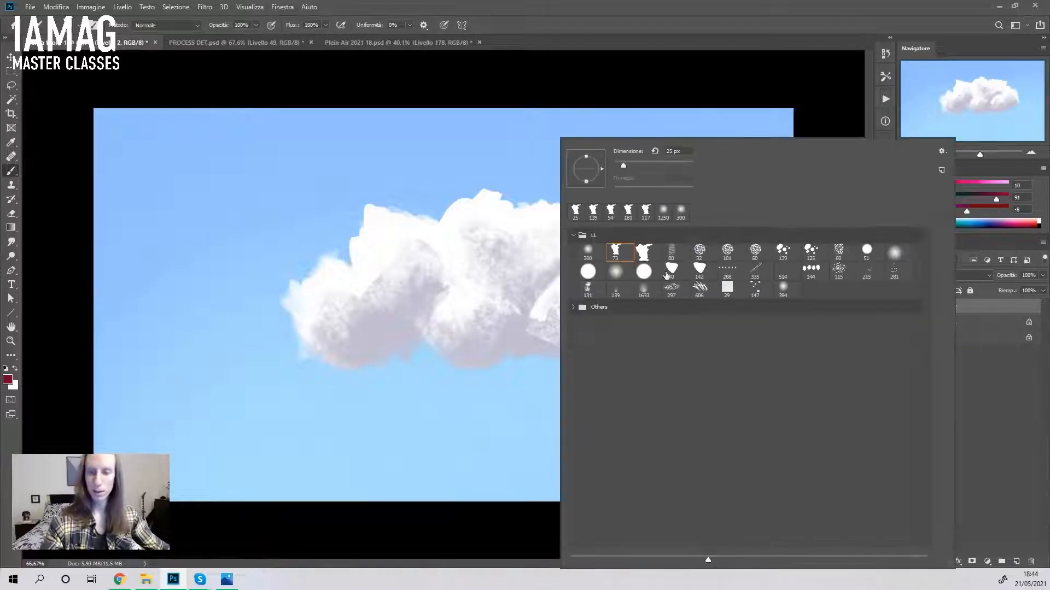
click(699, 253)
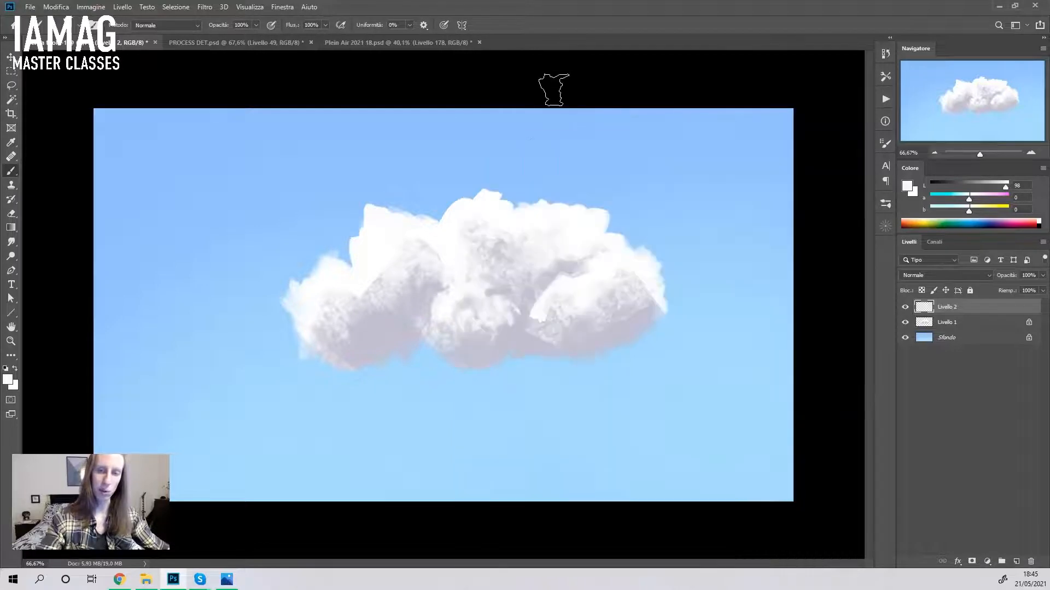
mouse_move(427, 300)
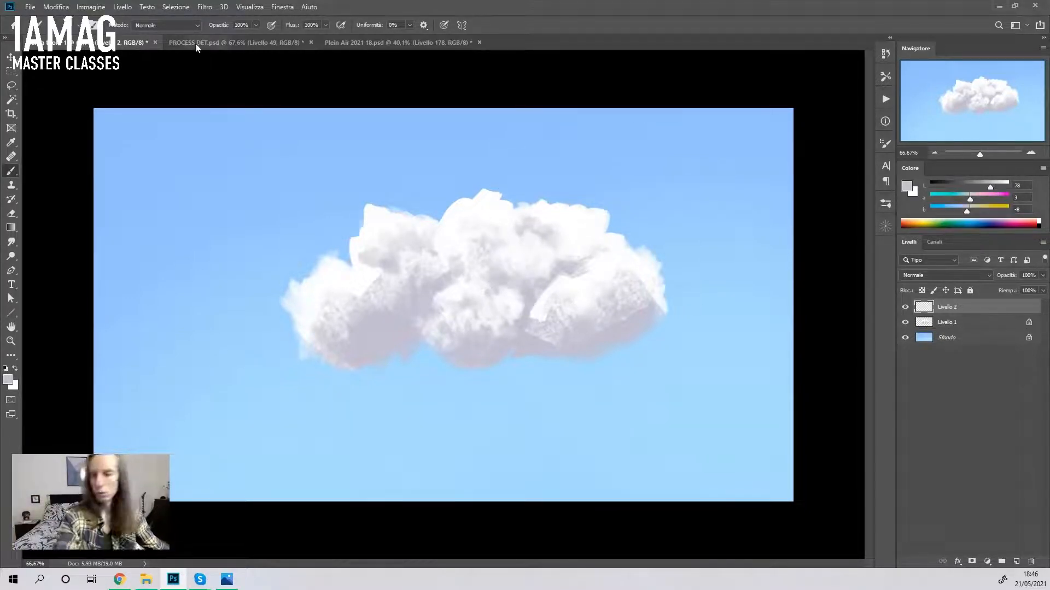
Step: In PROCESS DET, hide and re-show the Island a study to compare it with the finished painting
click(235, 42)
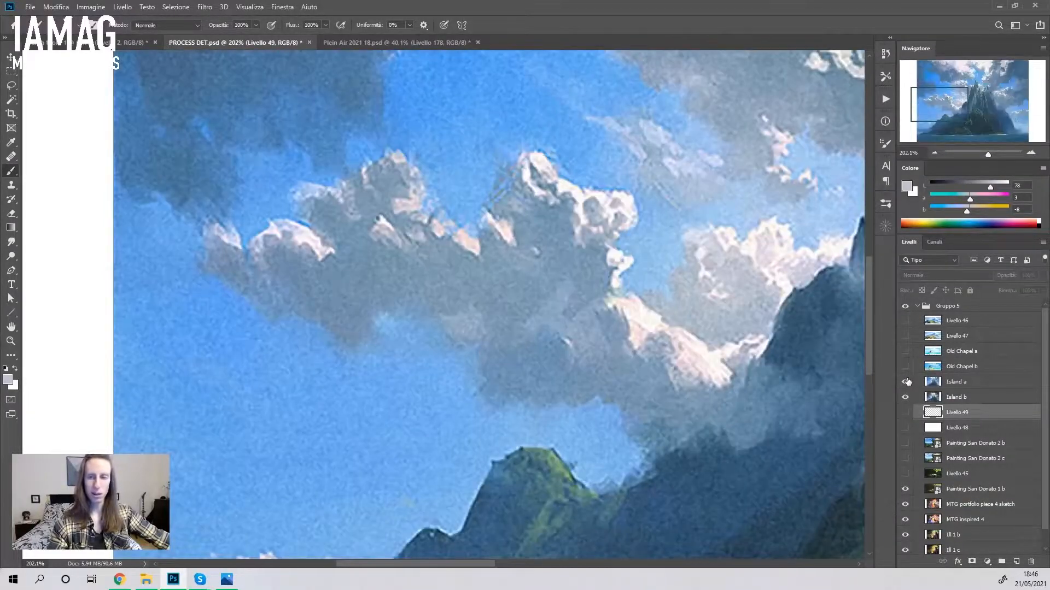
click(905, 382)
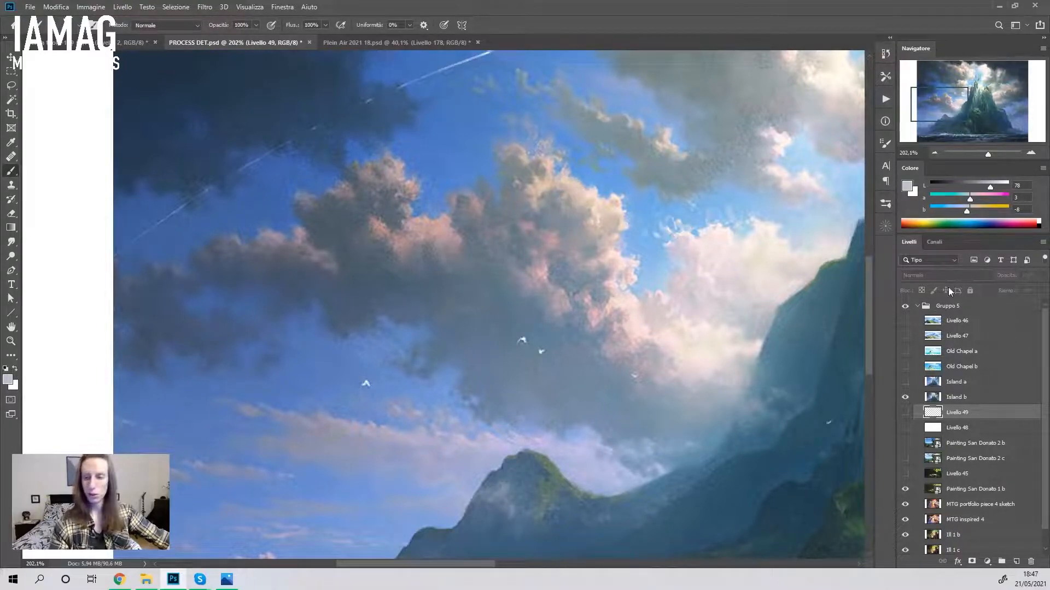
mouse_move(533, 180)
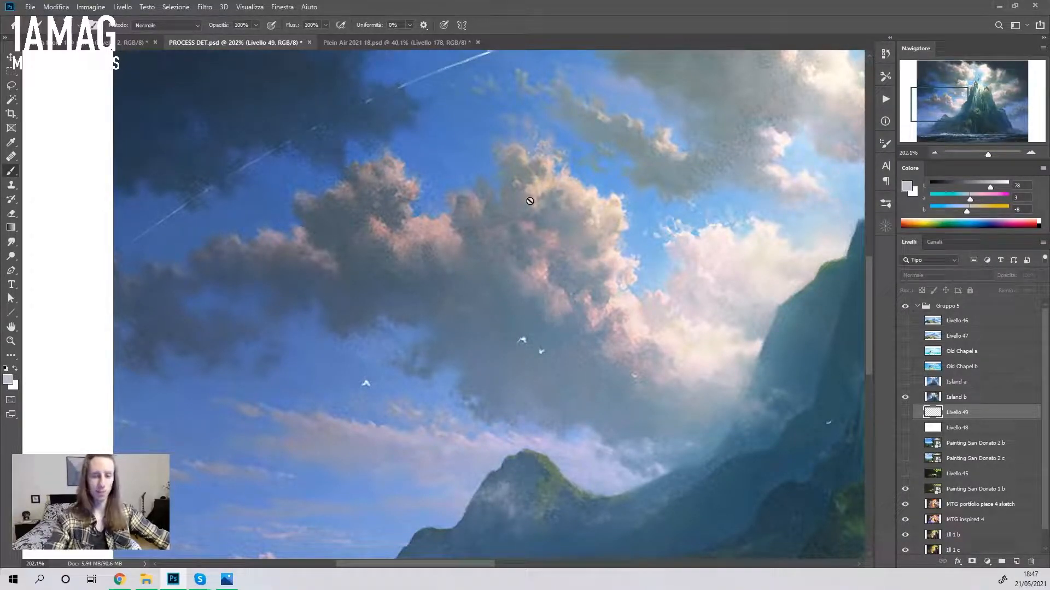
mouse_move(462, 381)
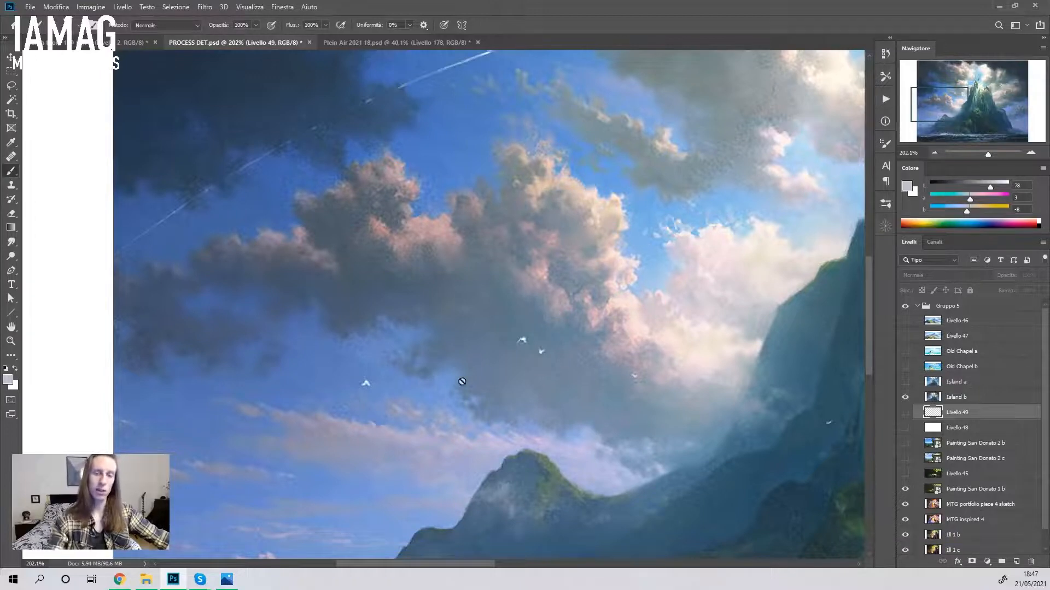
mouse_move(540, 259)
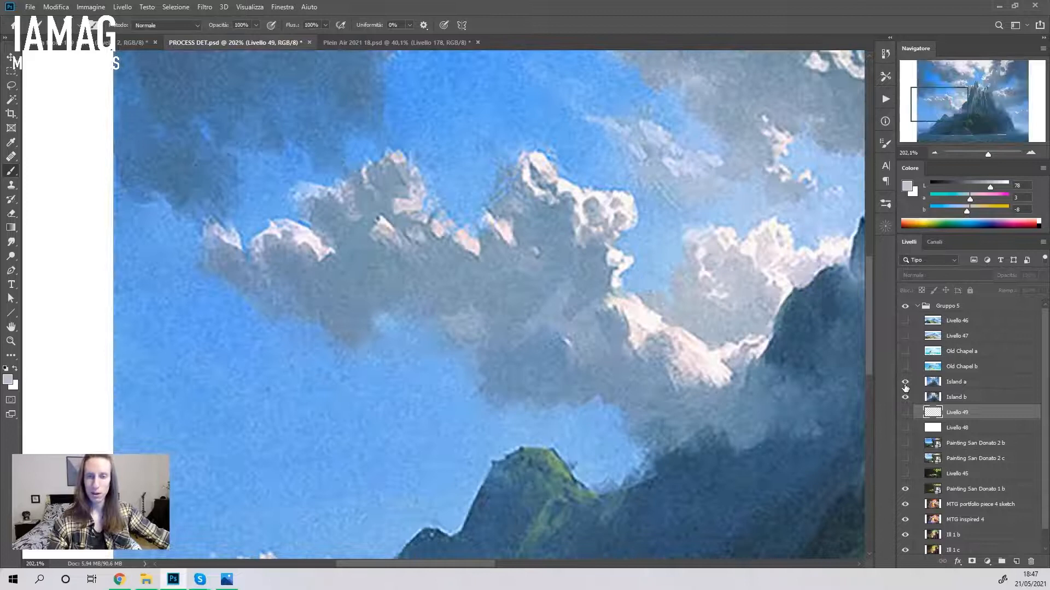
click(905, 382)
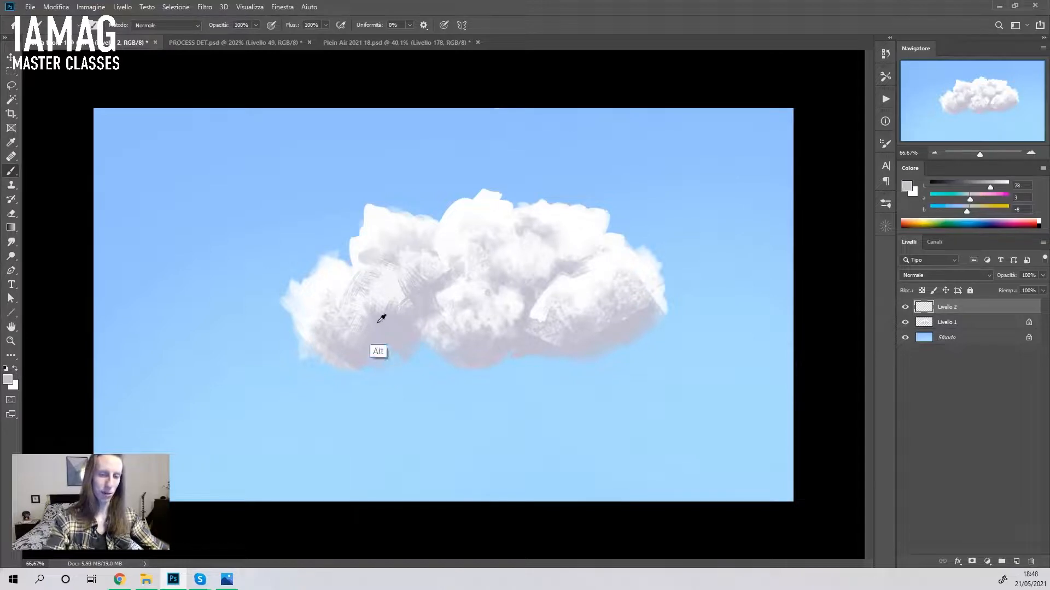
Step: Sample cloud greys and paint shading strokes into the cloud's left clump
click(320, 278)
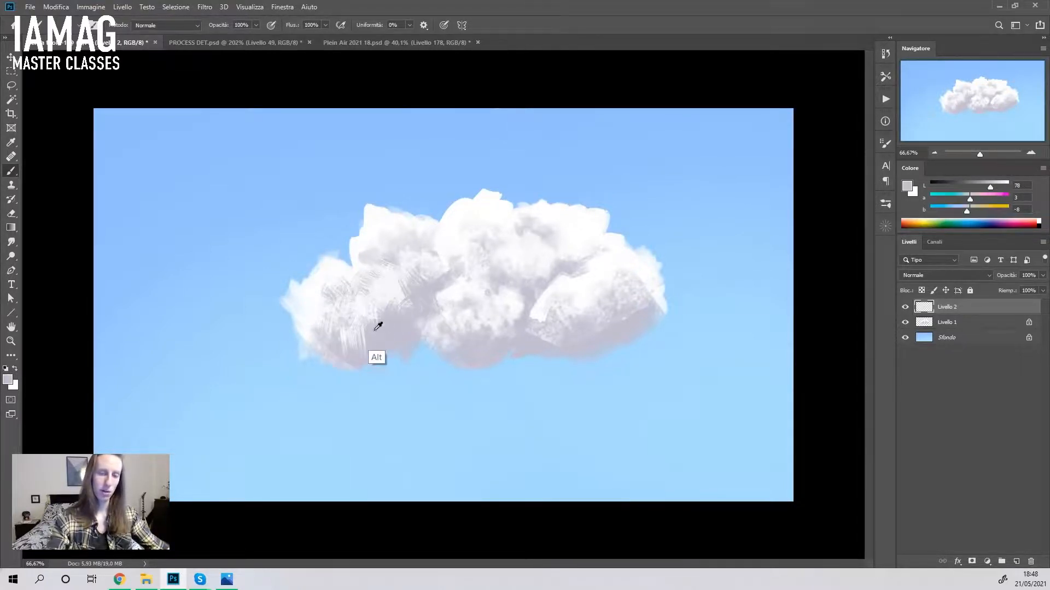
drag(378, 328, 387, 241)
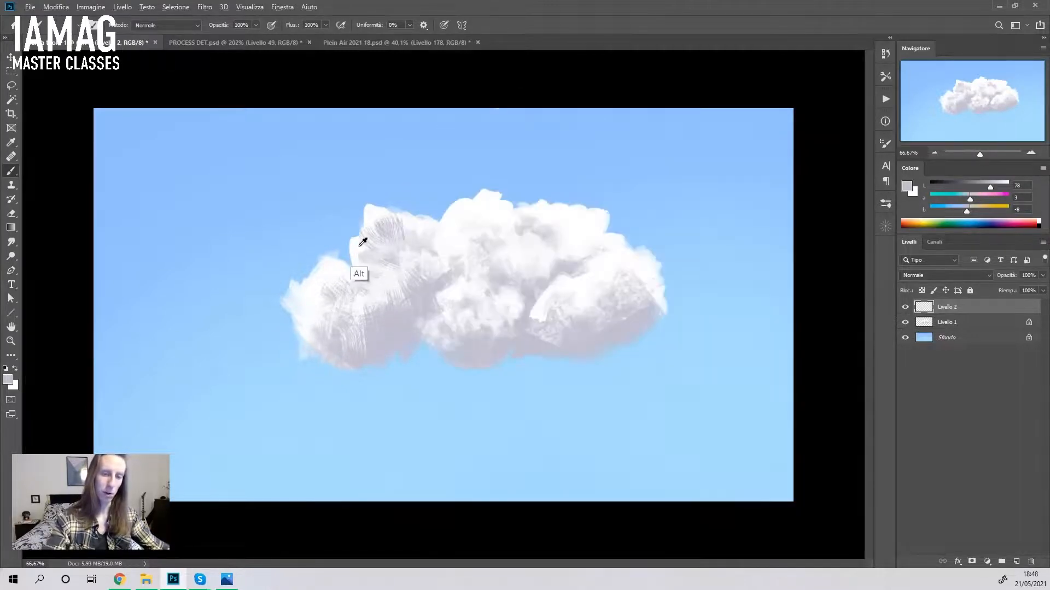
click(361, 241)
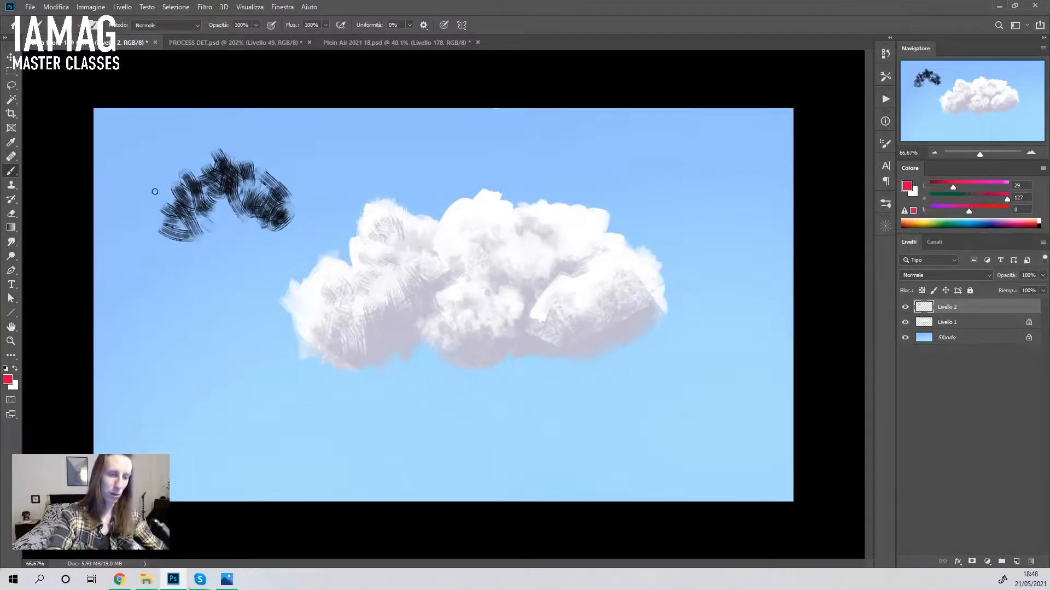
Step: Draw red stroke-direction marks around the black scribble, then switch to Plein Air 2021 18
drag(146, 194, 164, 184)
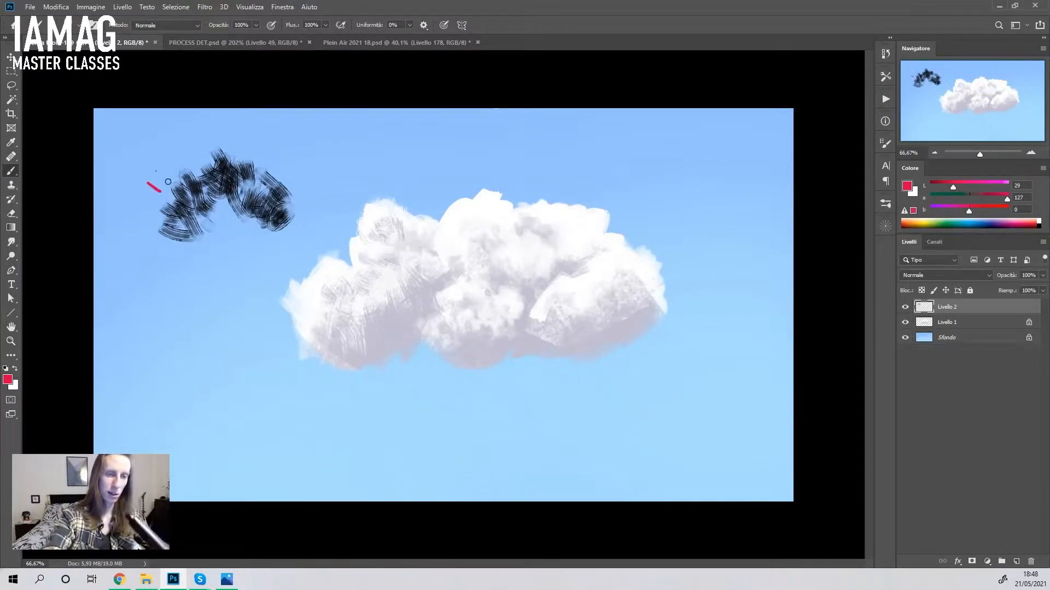
drag(153, 188, 265, 134)
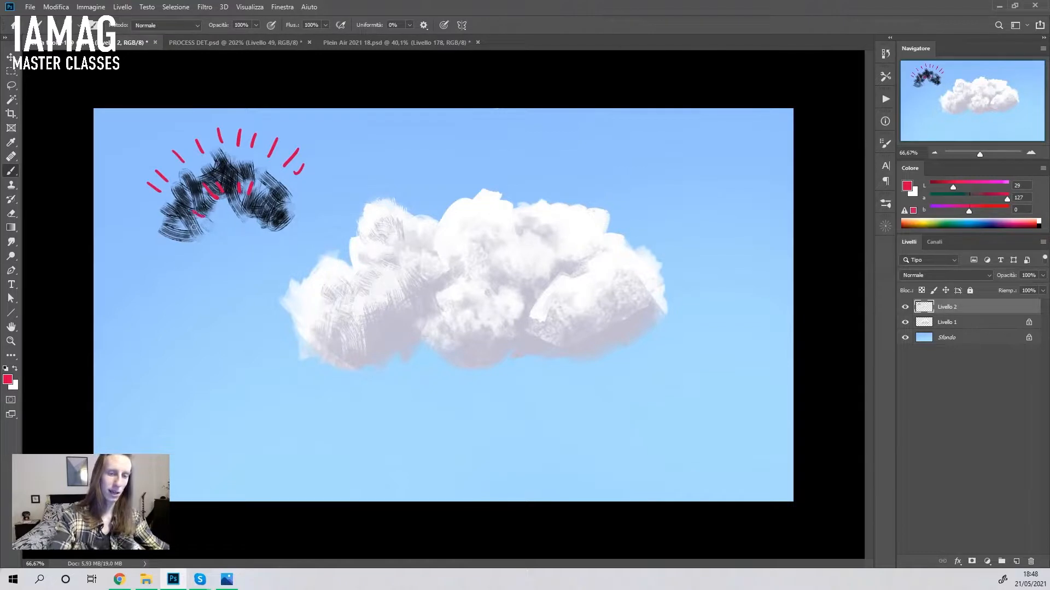
drag(241, 214, 286, 228)
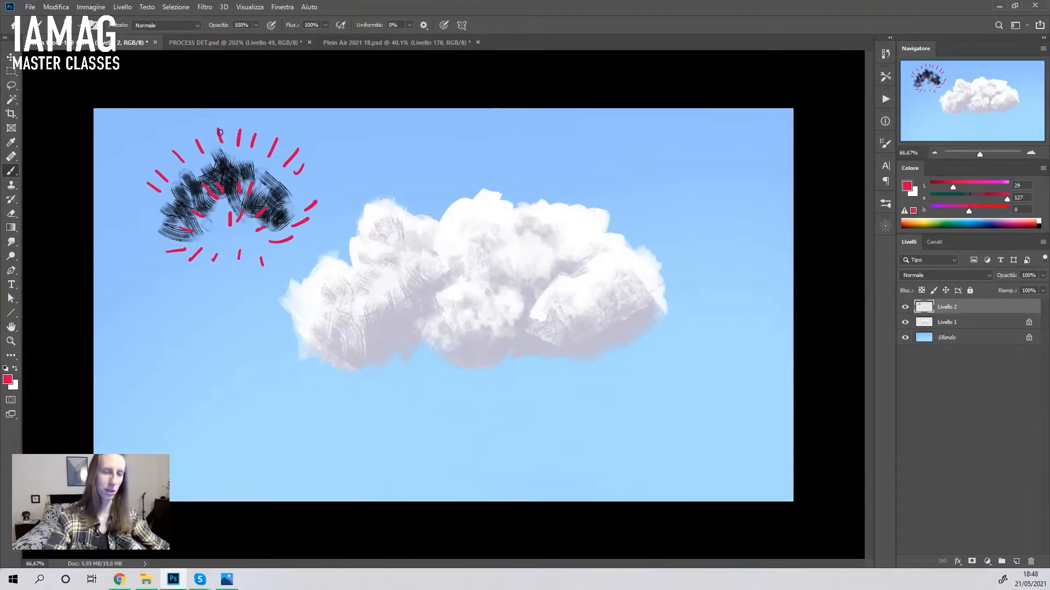
mouse_move(472, 452)
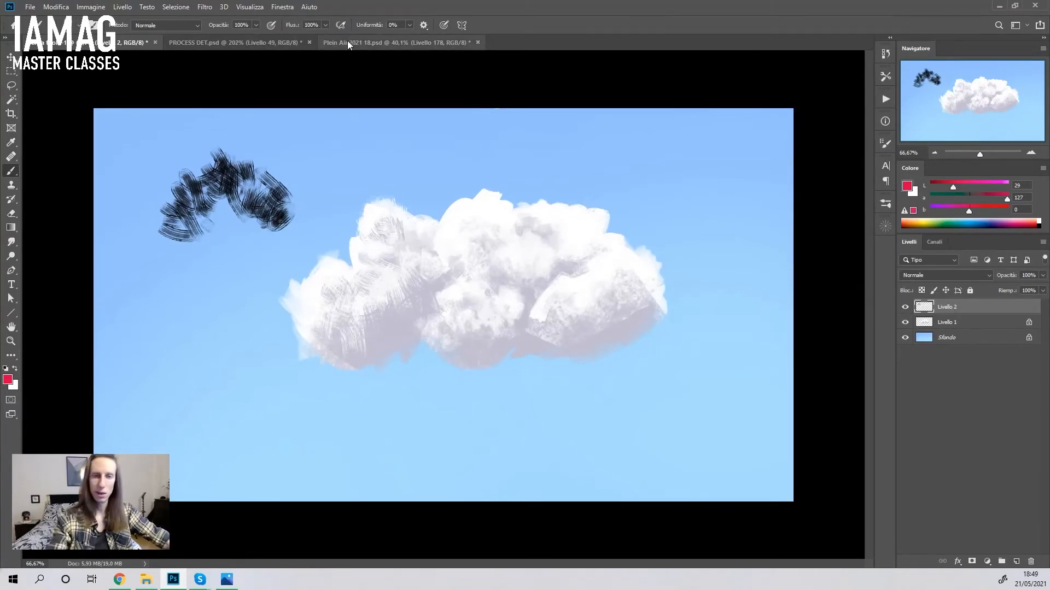
click(399, 42)
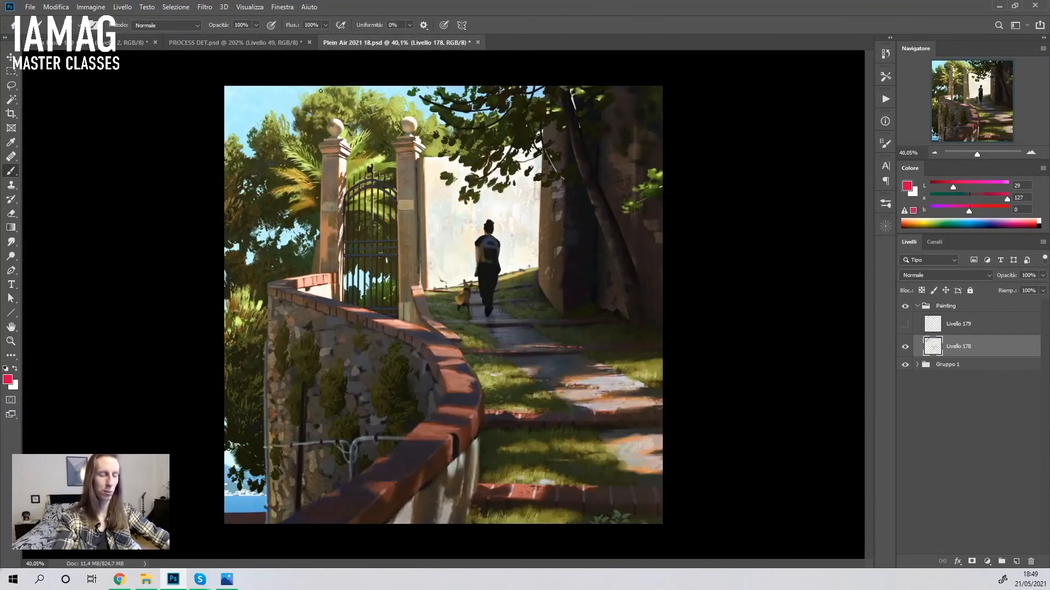